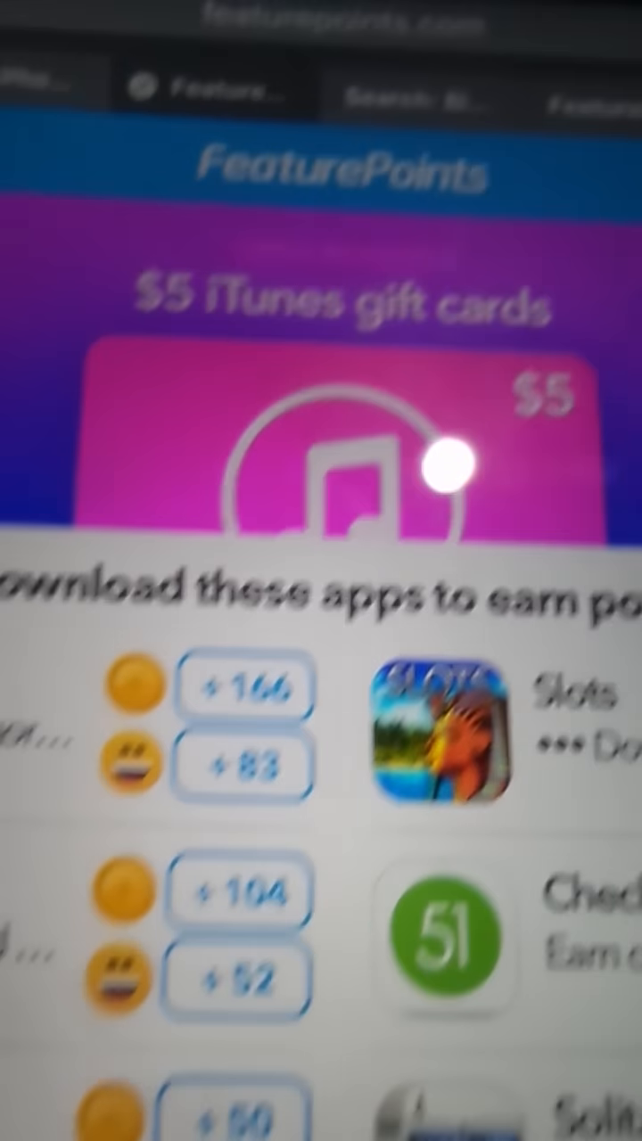
Scroll through the rewards list showing iTunes, PayPal, Xbox and PlayStation gift card payouts.
{"action": "scroll", "scroll_direction": "down", "scroll_amount": 3}
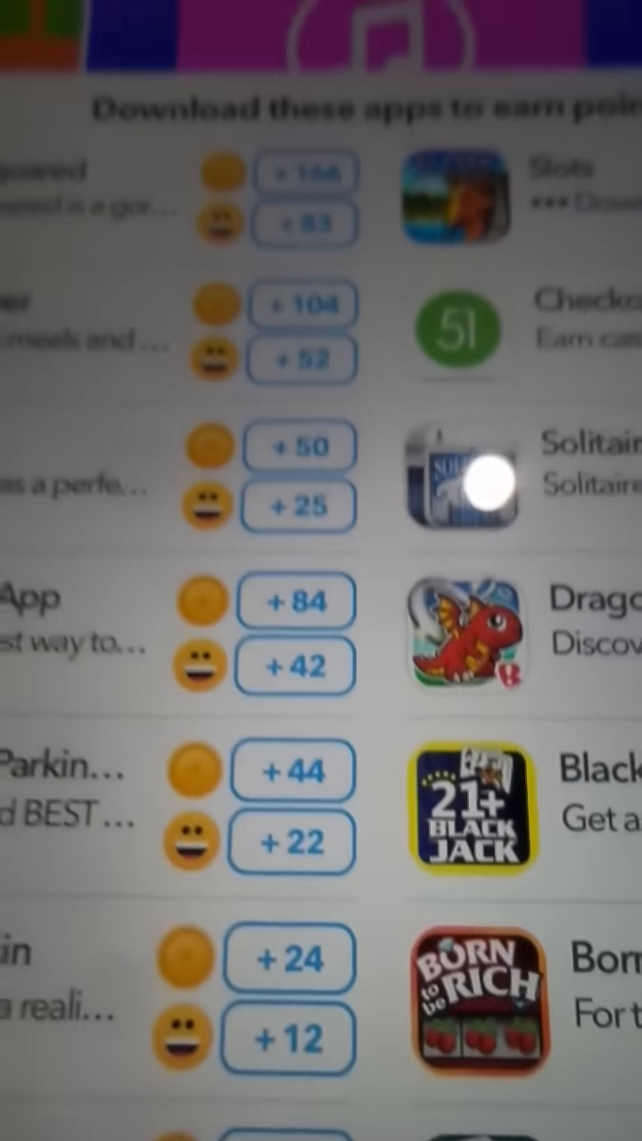
{"action": "scroll", "scroll_direction": "down", "scroll_amount": 3}
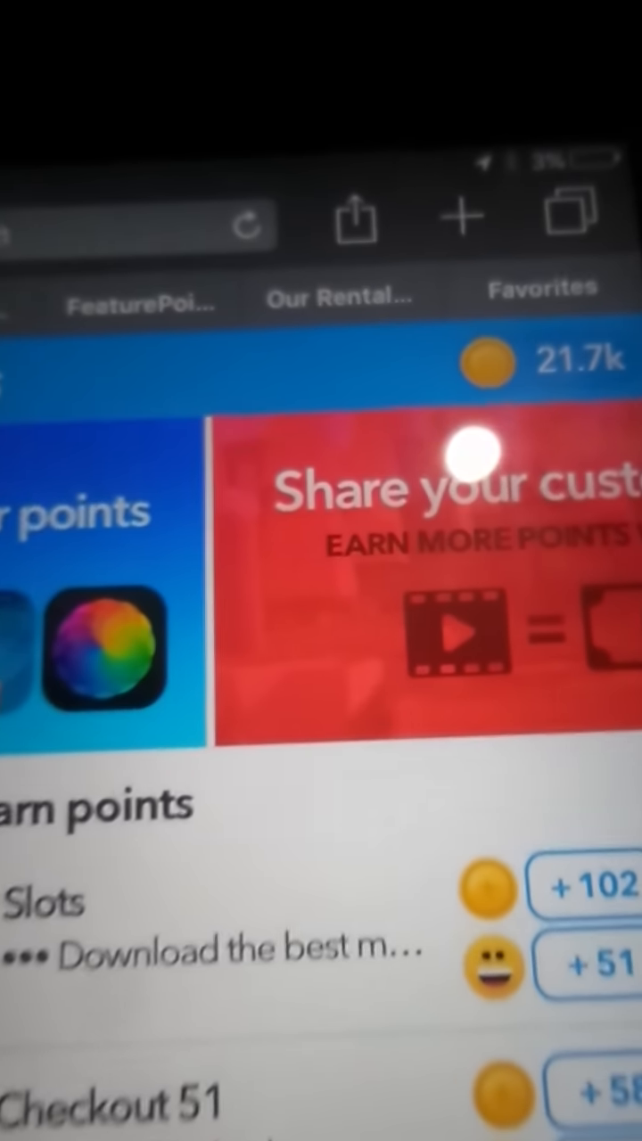
{"action": "scroll", "scroll_direction": "down", "scroll_amount": 3}
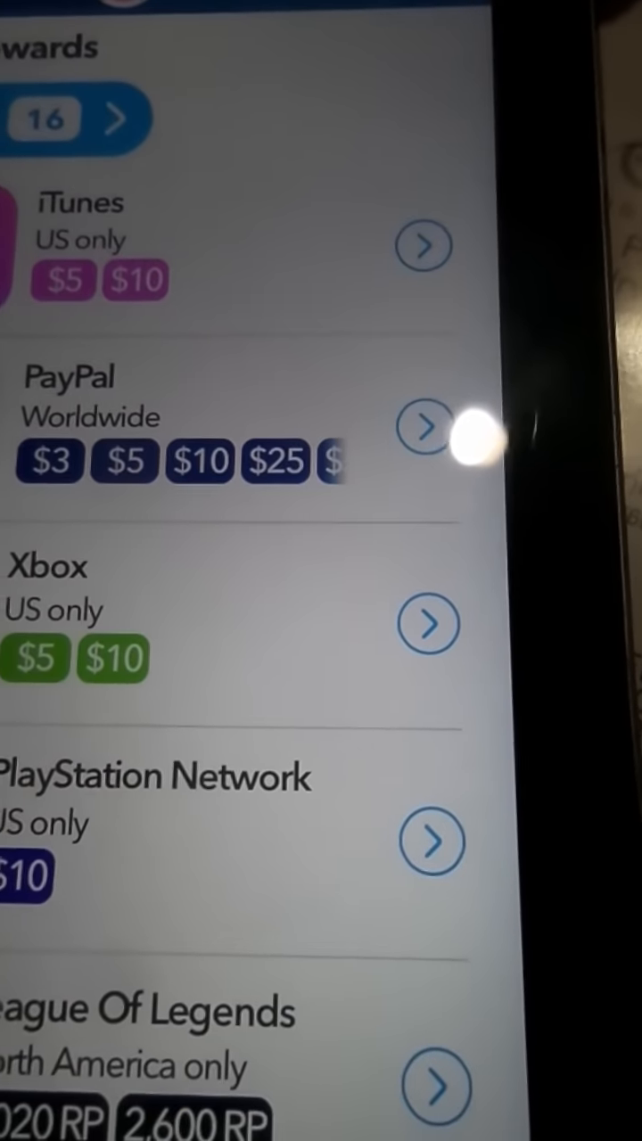
View the purchased-rewards history listing the $200 and $25 PayPal cashouts.
{"action": "left_click", "coordinate": [430, 425]}
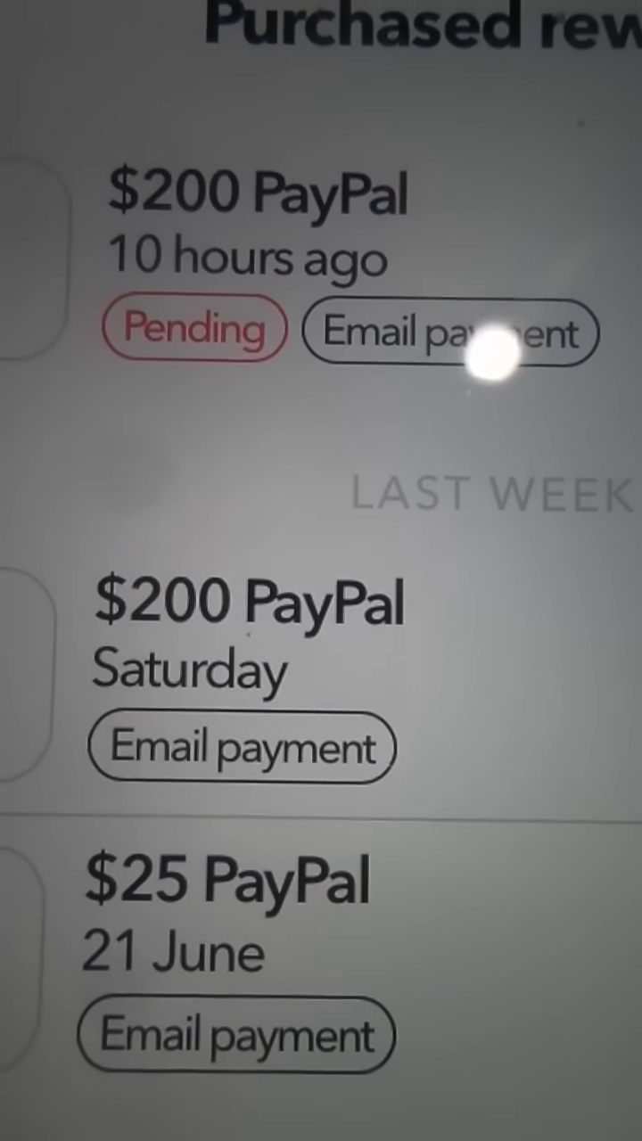
{"action": "scroll", "scroll_direction": "down", "scroll_amount": 3}
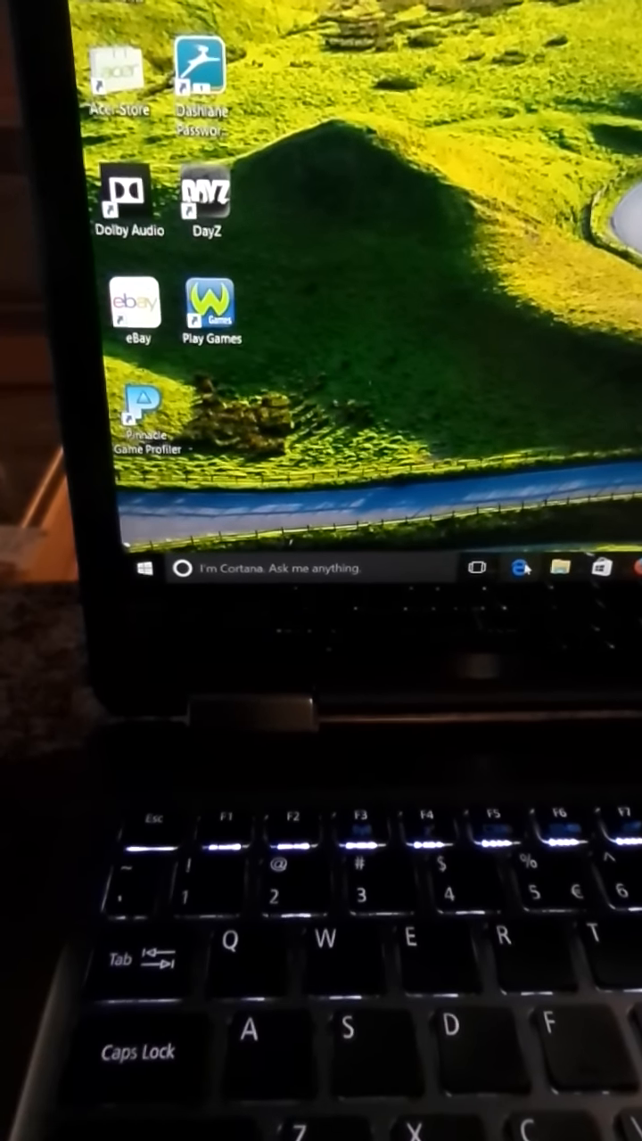
{"action": "left_click", "coordinate": [519, 567]}
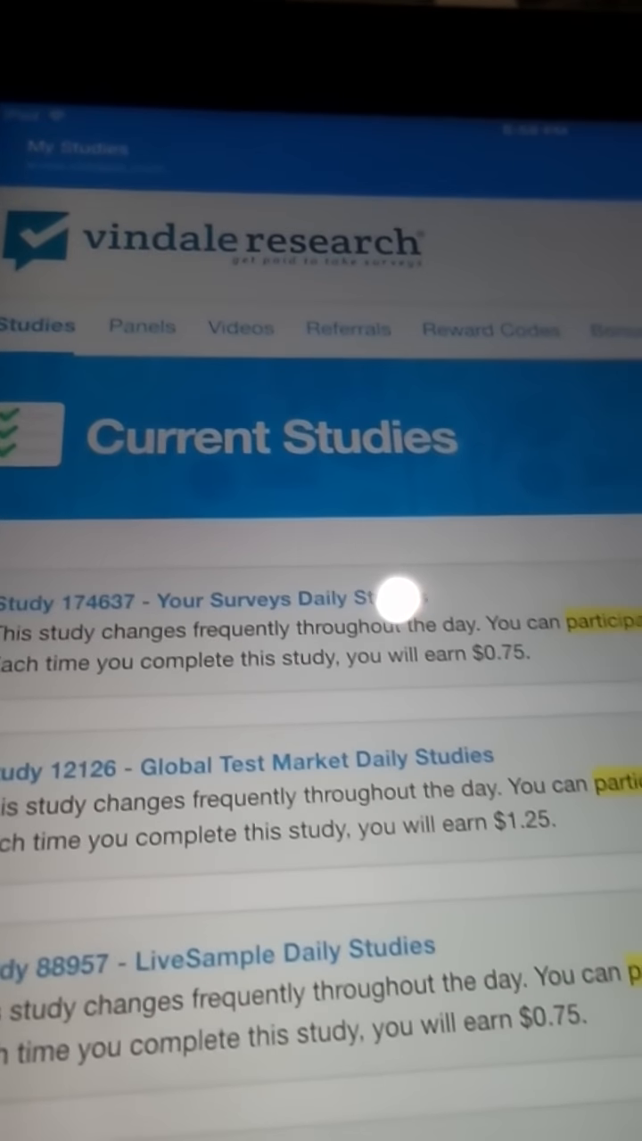
{"action": "scroll", "scroll_direction": "down", "scroll_amount": 3}
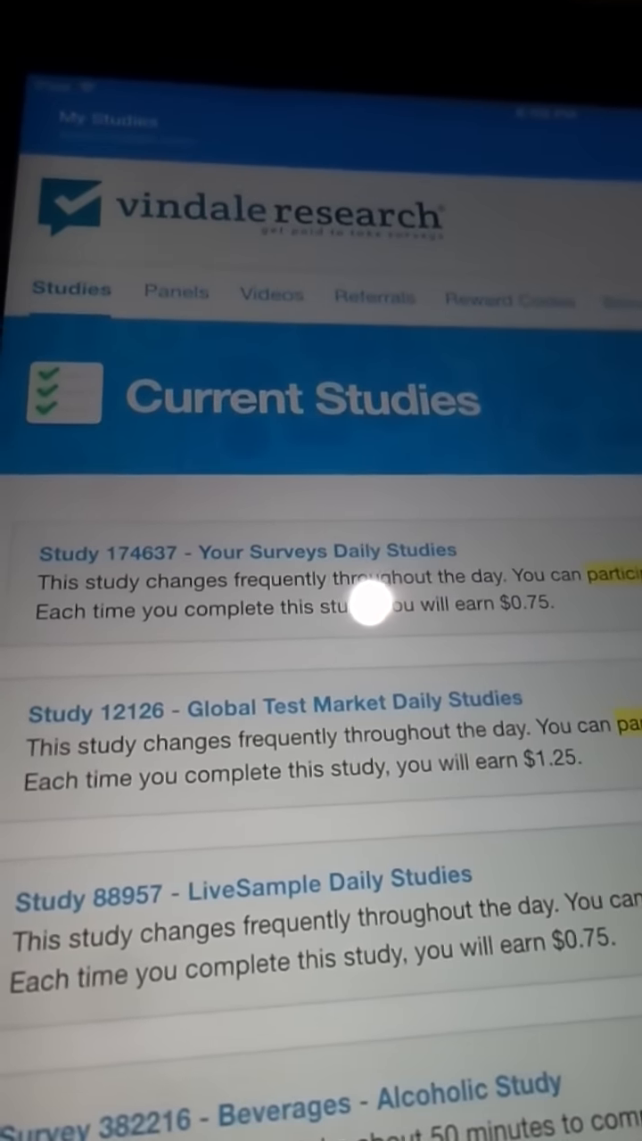
{"action": "scroll", "scroll_direction": "down", "scroll_amount": 3}
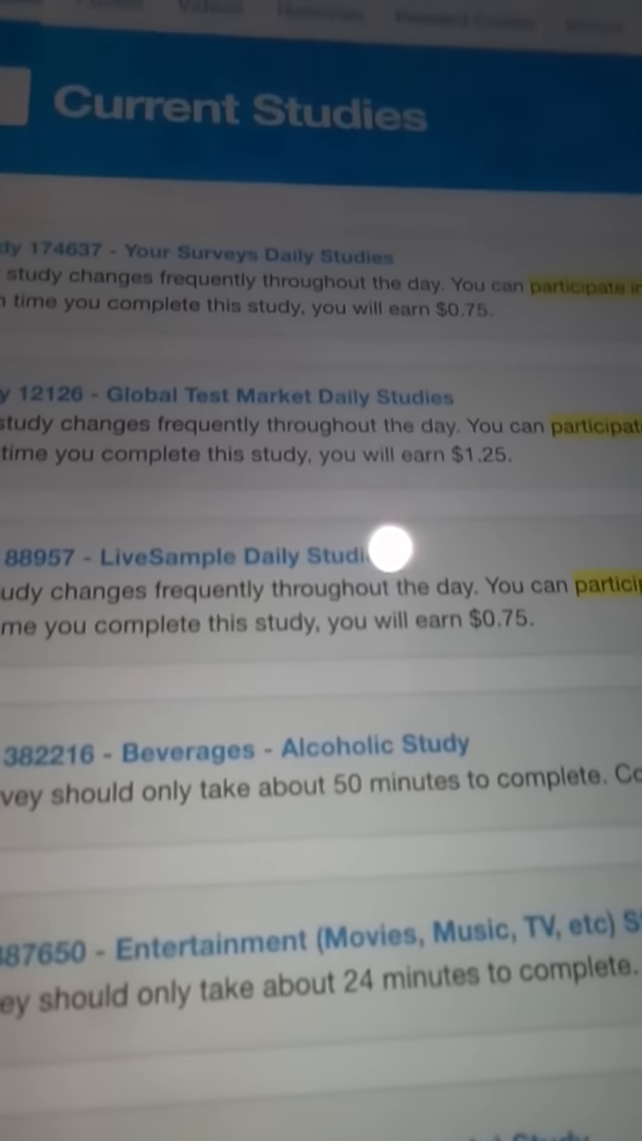
{"action": "scroll", "scroll_direction": "down", "scroll_amount": 3}
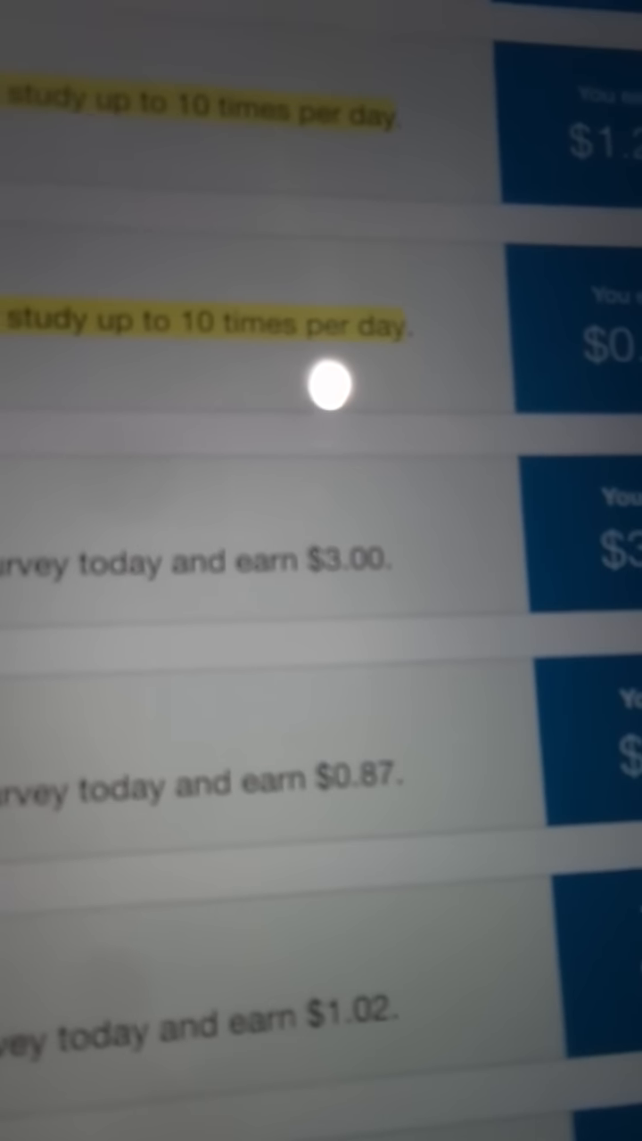